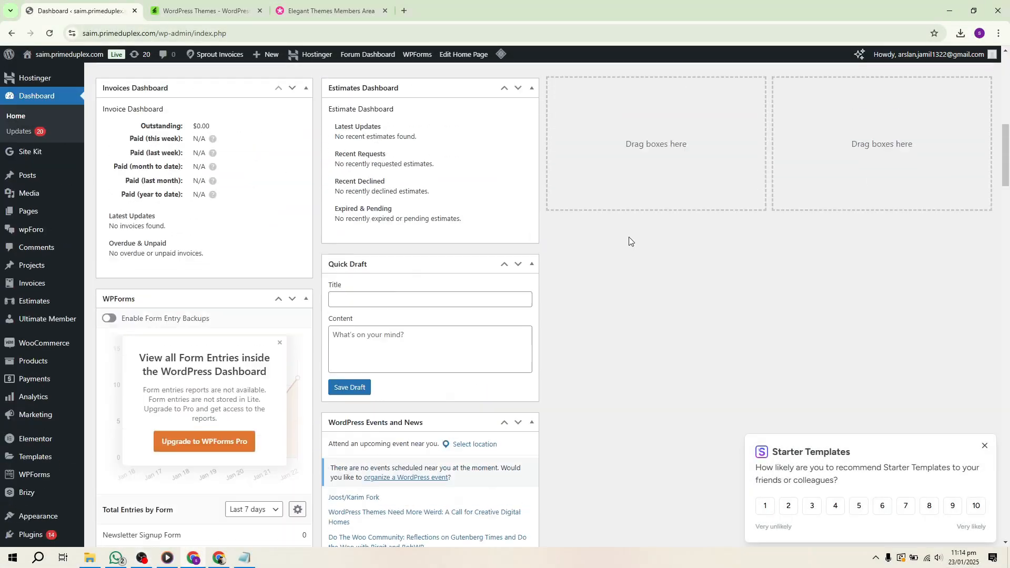
Browse ThemeForest's Weekly bestsellers, Hot under $40 and New bestsellers WordPress theme sections
{"action": "scroll", "scroll_direction": "up", "scroll_amount": 3}
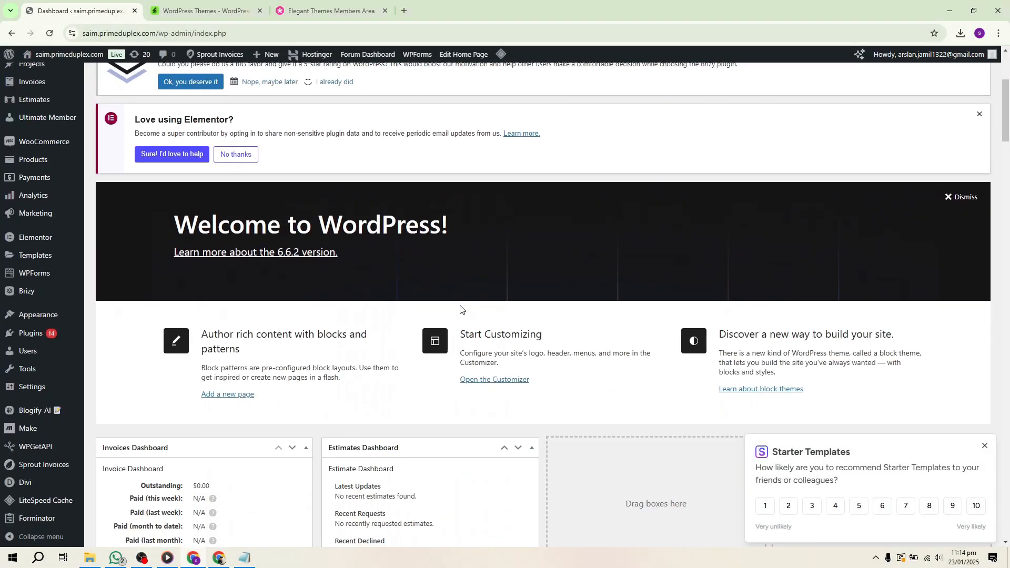
{"action": "left_click", "coordinate": [204, 10]}
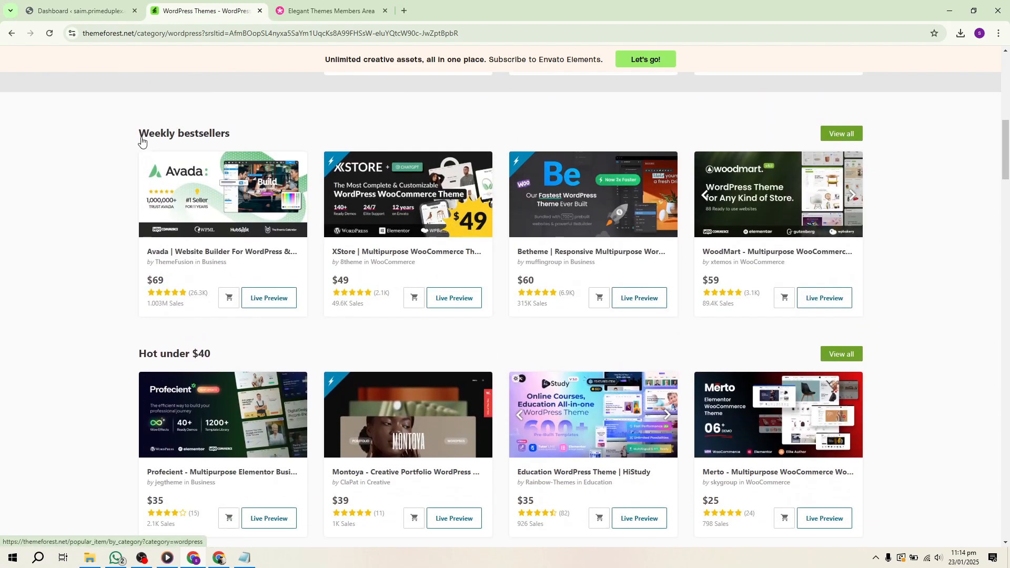
{"action": "double_click", "coordinate": [184, 133]}
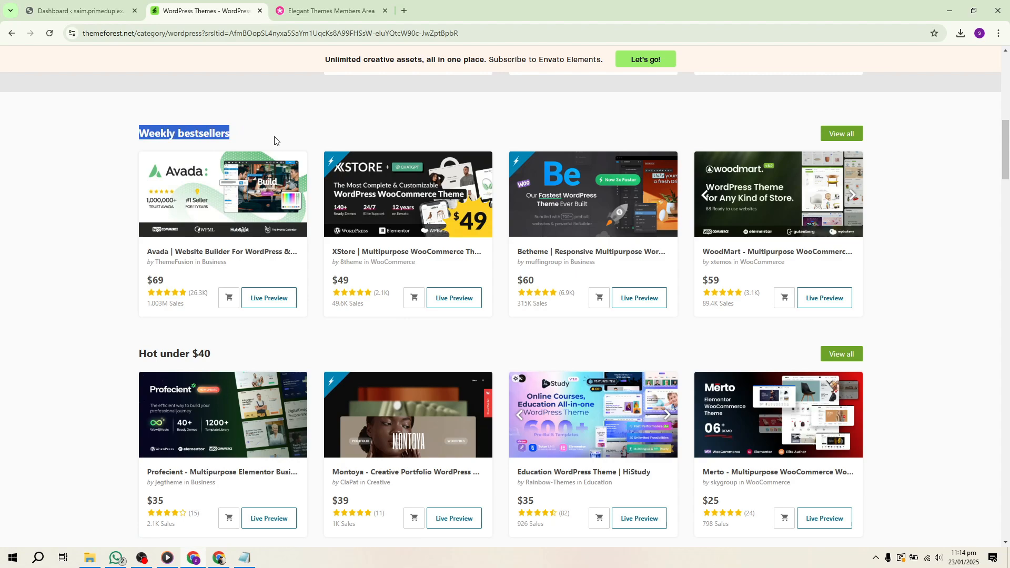
{"action": "scroll", "scroll_direction": "down", "scroll_amount": 3}
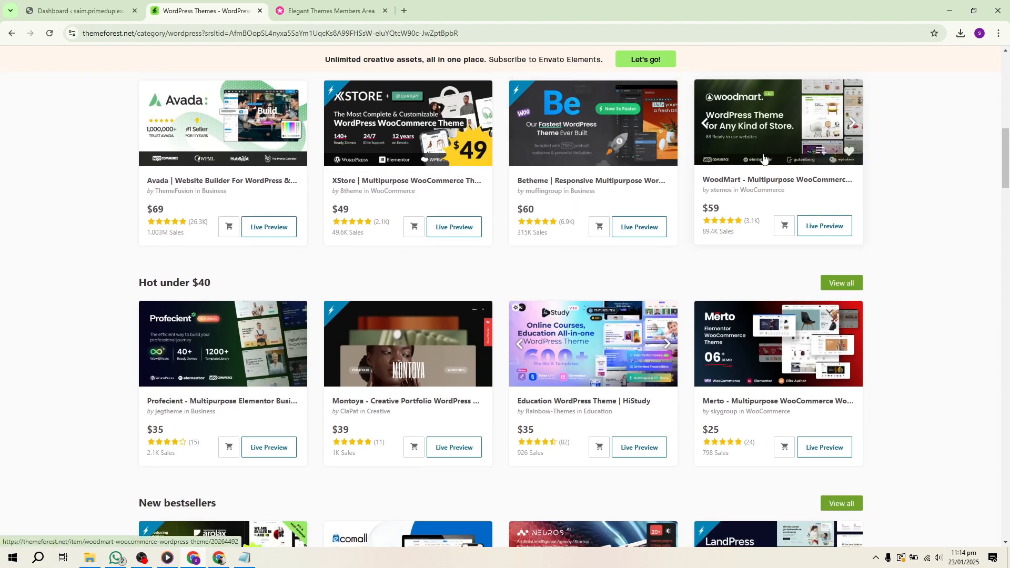
{"action": "scroll", "scroll_direction": "down", "scroll_amount": 3}
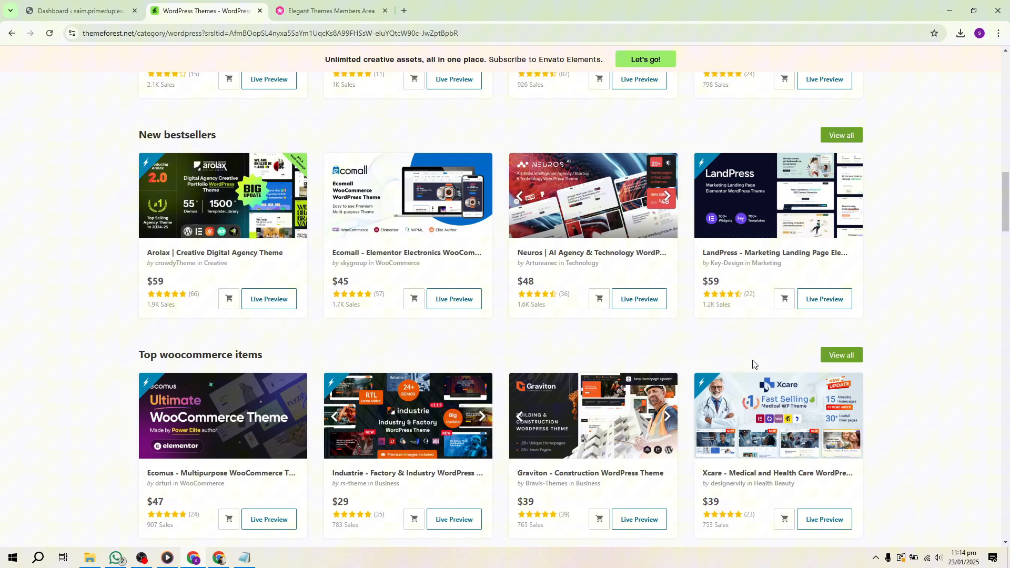
{"action": "mouse_move", "coordinate": [525, 308]}
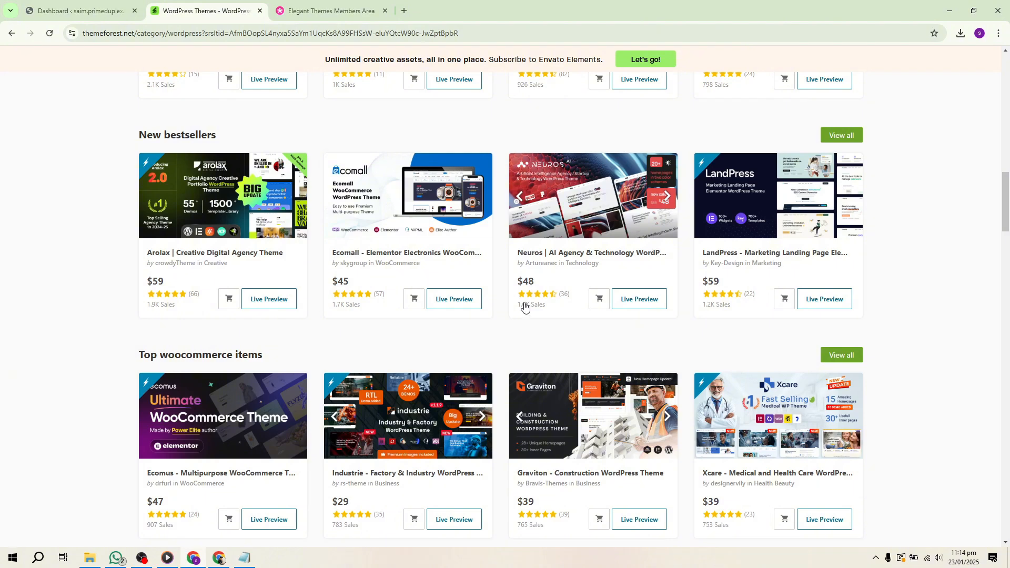
{"action": "mouse_move", "coordinate": [222, 542]}
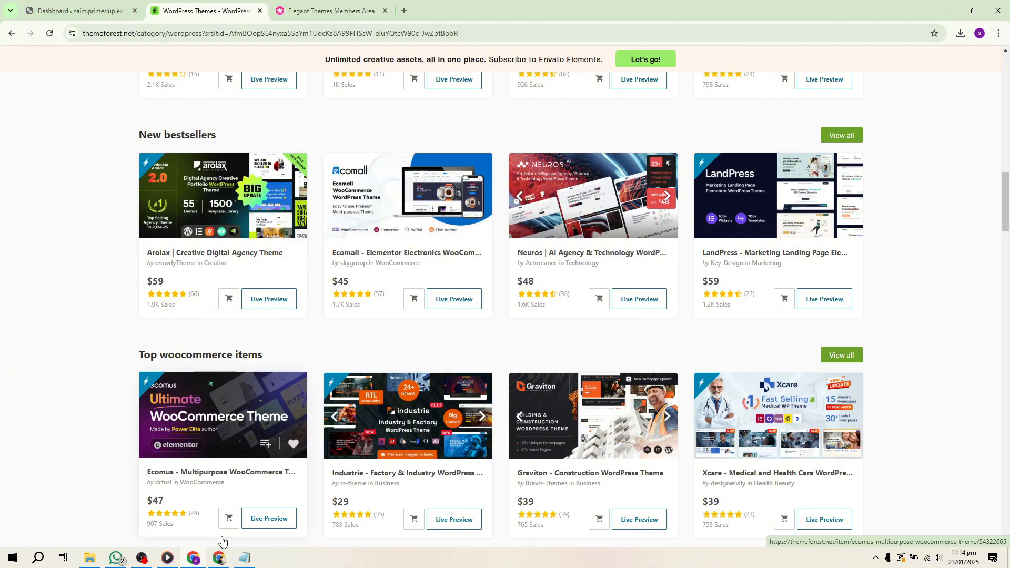
{"action": "left_click", "coordinate": [206, 11]}
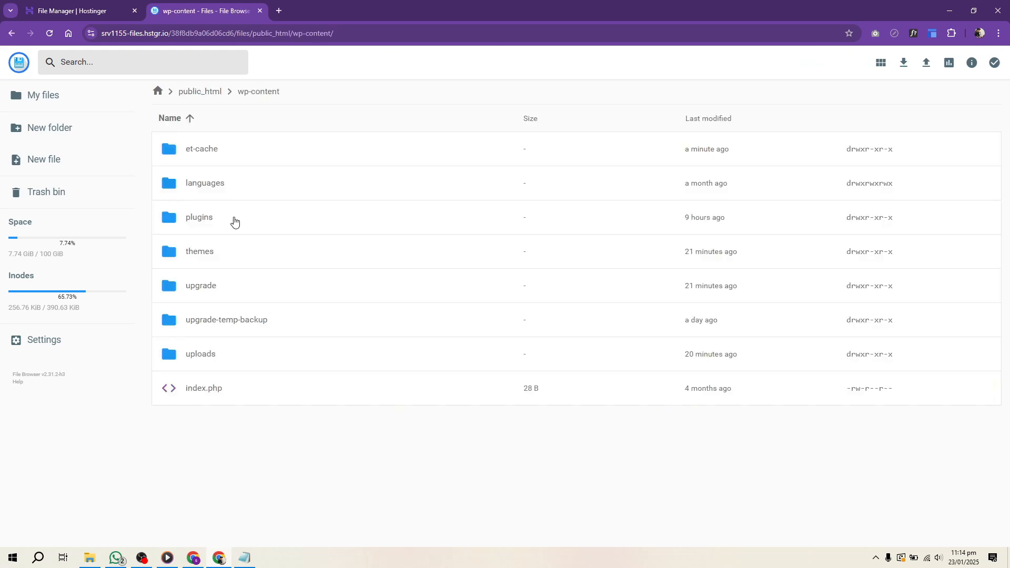
{"action": "mouse_move", "coordinate": [258, 220]}
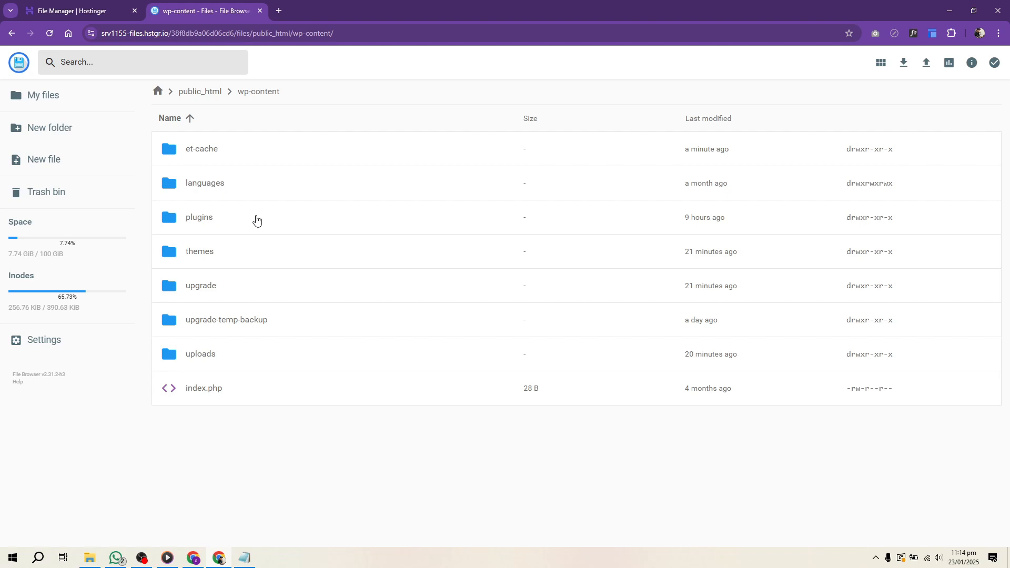
Open themes, then myTheme, and open functions.php for editing
{"action": "double_click", "coordinate": [200, 251]}
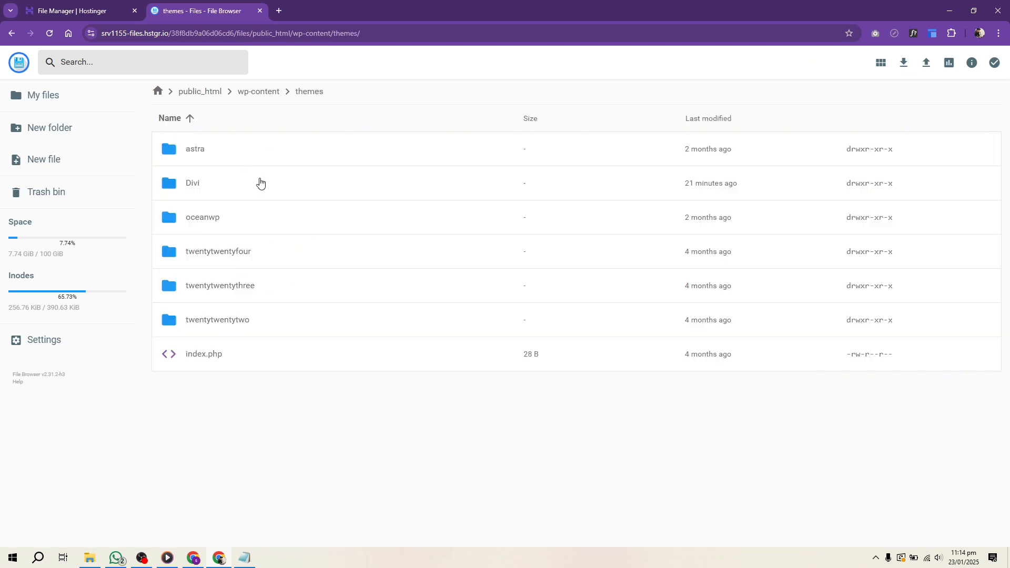
{"action": "mouse_move", "coordinate": [927, 62]}
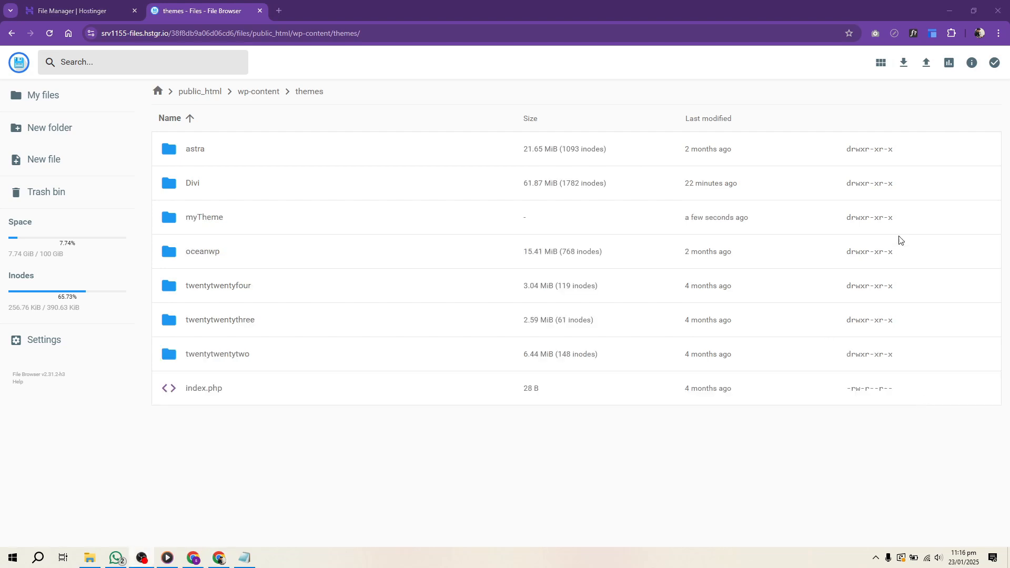
{"action": "mouse_move", "coordinate": [101, 129]}
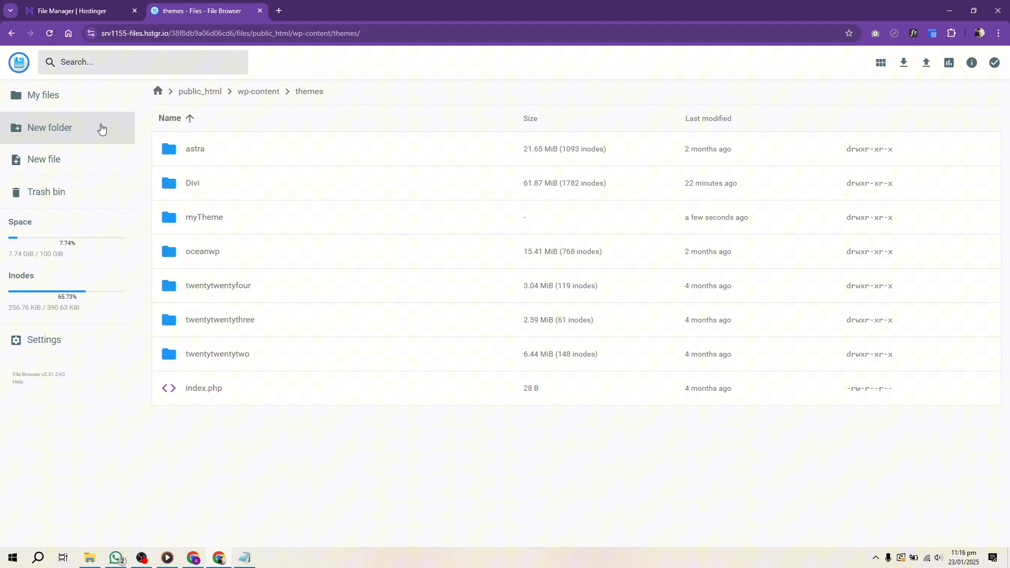
{"action": "left_click", "coordinate": [204, 218]}
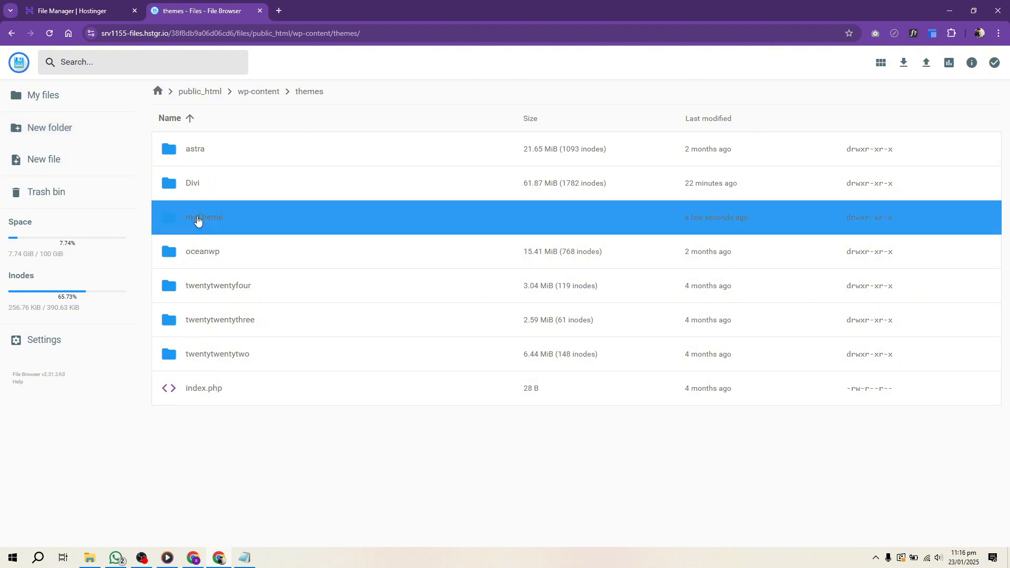
{"action": "double_click", "coordinate": [204, 217]}
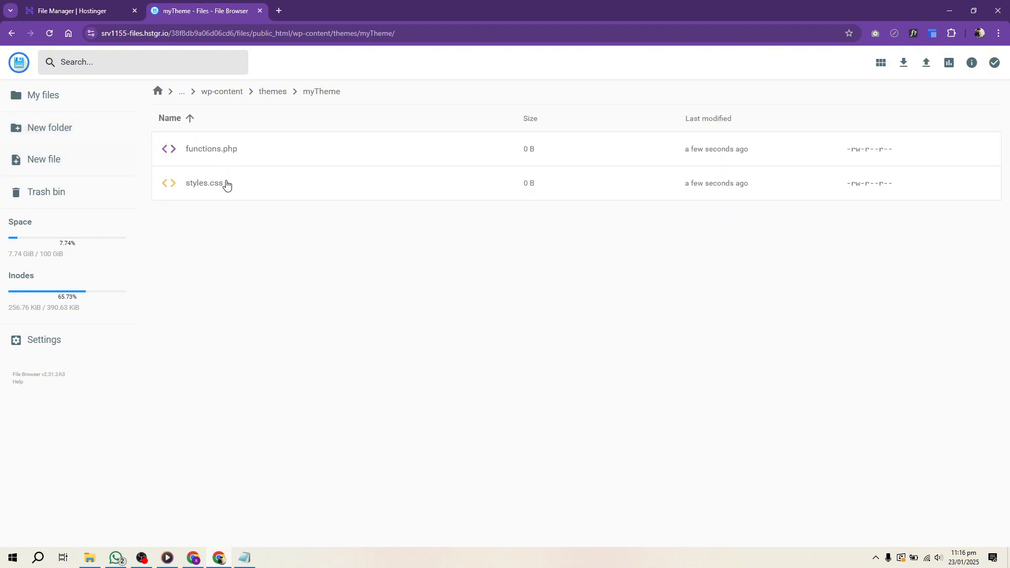
{"action": "left_click", "coordinate": [212, 148]}
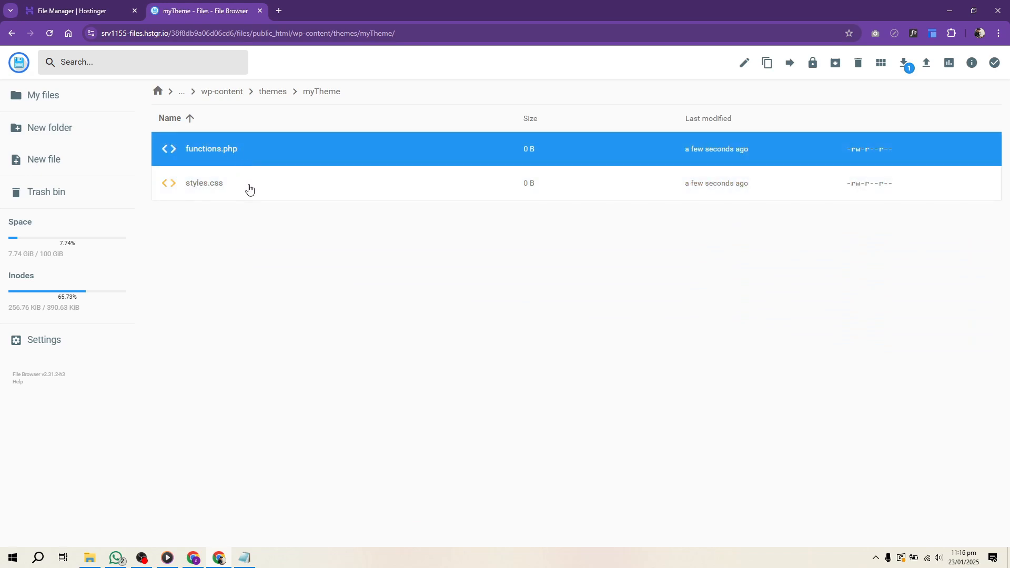
{"action": "double_click", "coordinate": [204, 184]}
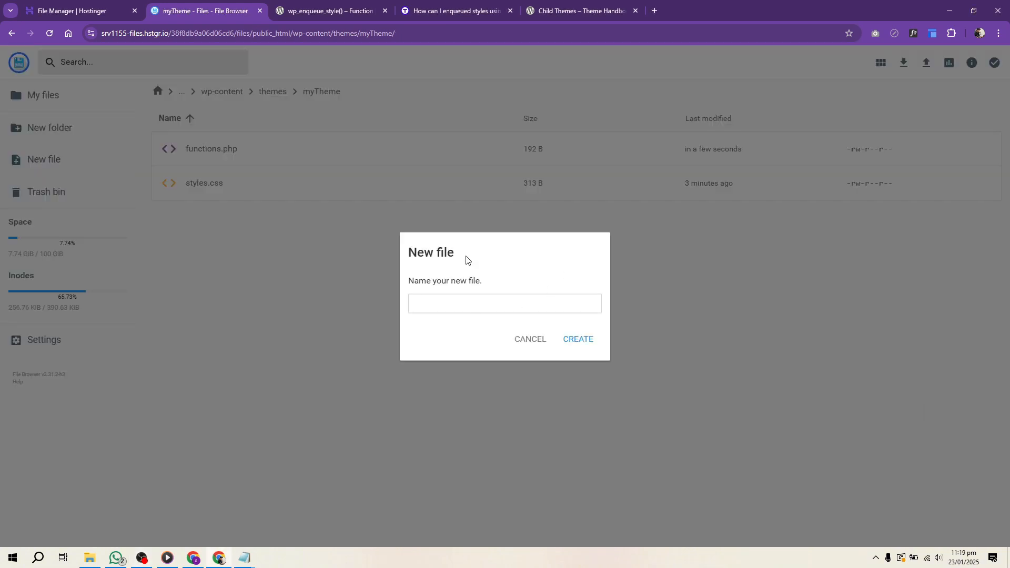
Start naming a new index.php file in the myTheme folder
{"action": "left_click", "coordinate": [577, 339]}
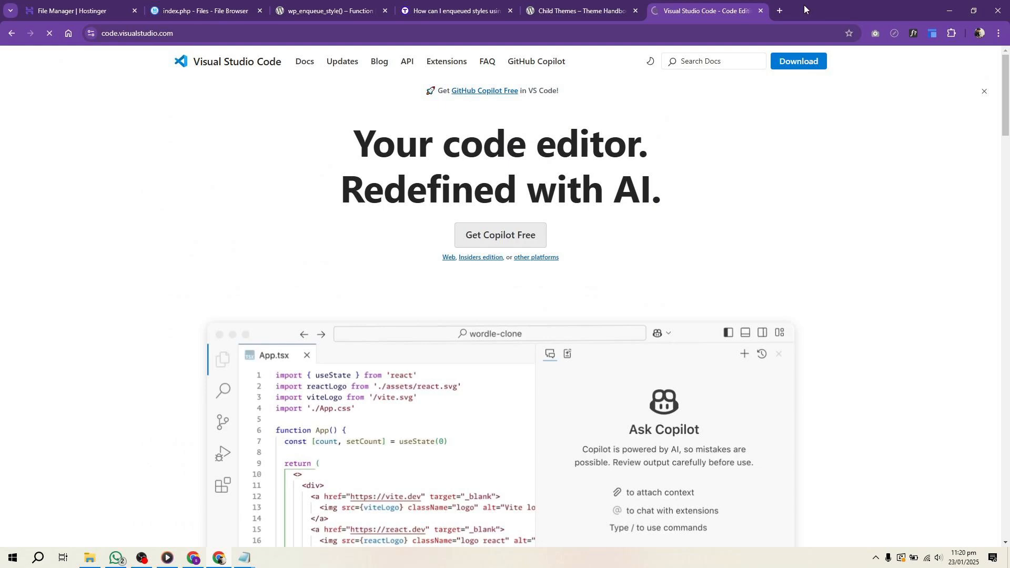
Search Google for 'wordpress hooks' and read the Hooks – Plugin Handbook page
{"action": "left_click", "coordinate": [779, 10]}
{"action": "type", "text": "wordpress hooks"}
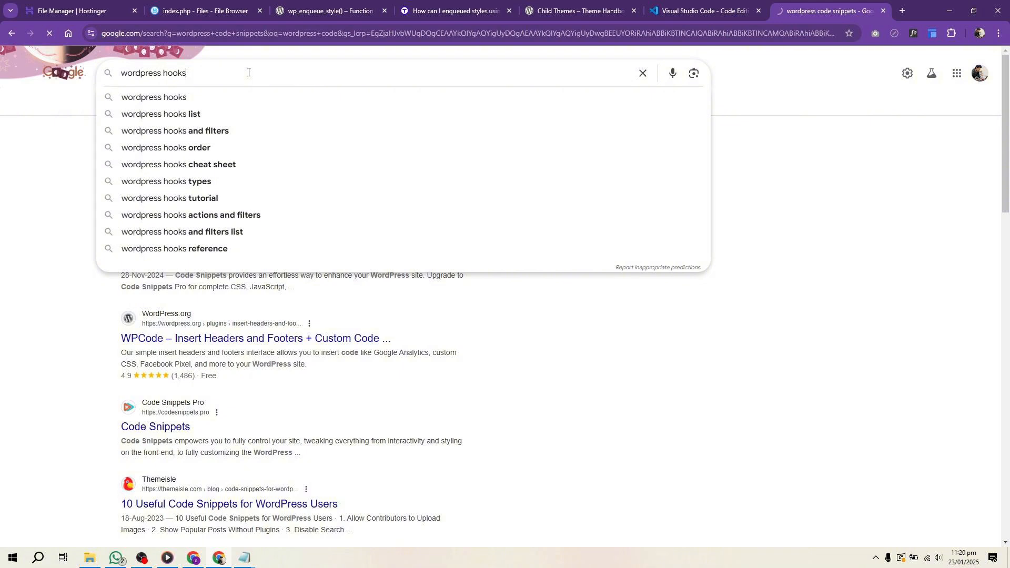
{"action": "key", "text": "Return"}
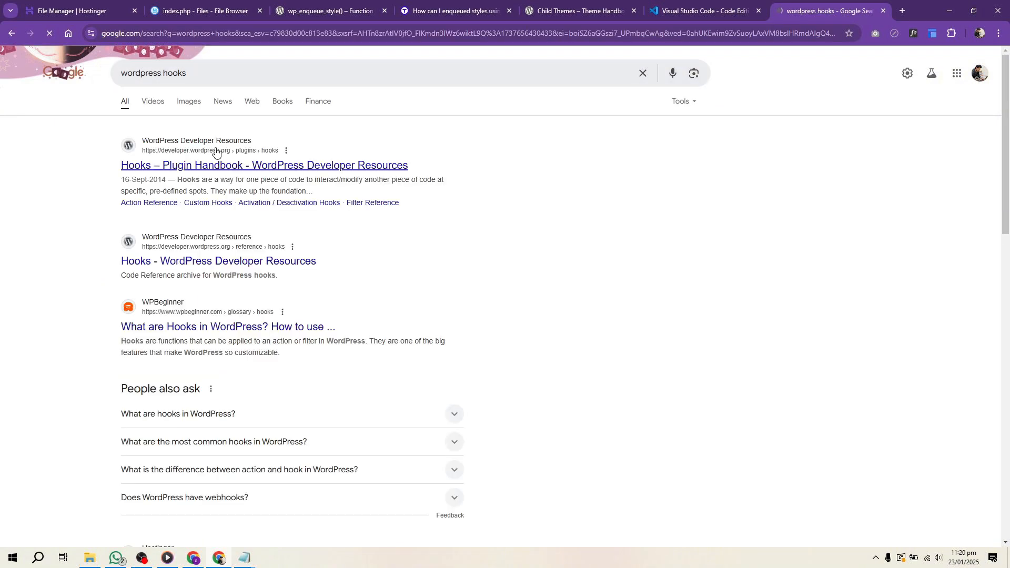
{"action": "left_click", "coordinate": [264, 165]}
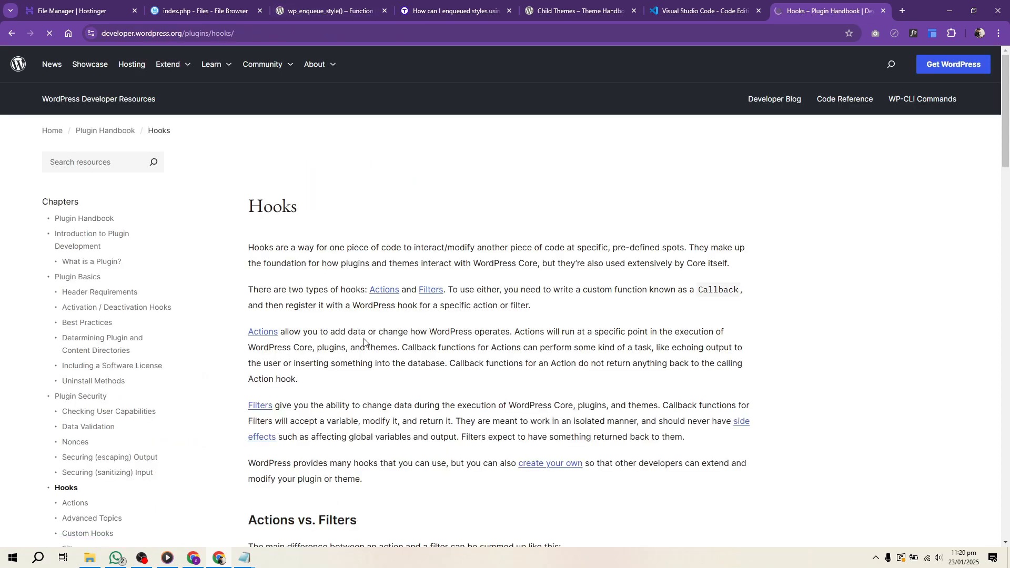
{"action": "scroll", "scroll_direction": "down", "scroll_amount": 3}
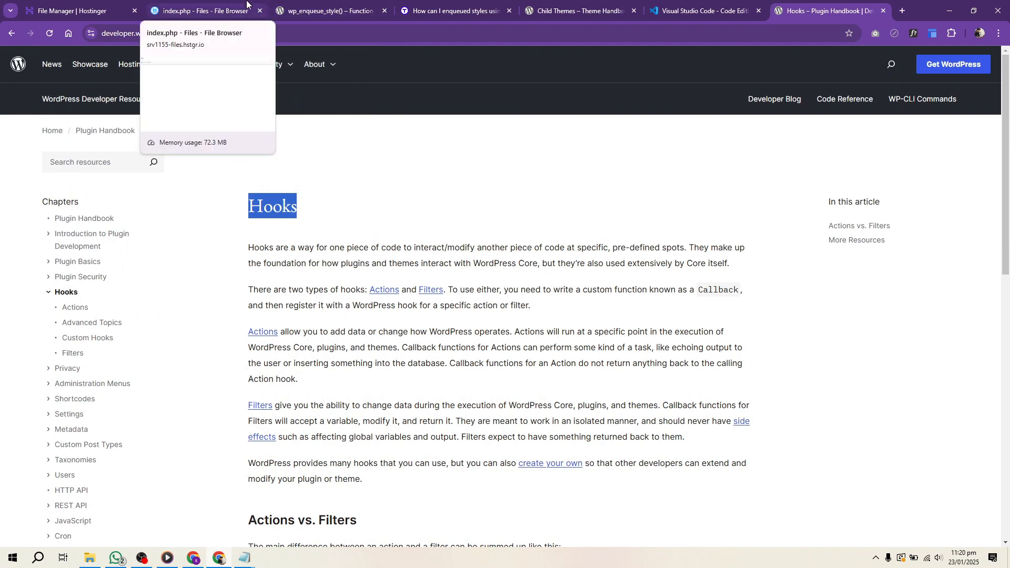
Return to the File Browser tab showing myTheme's functions.php, index.php and styles.css
{"action": "left_click", "coordinate": [200, 11]}
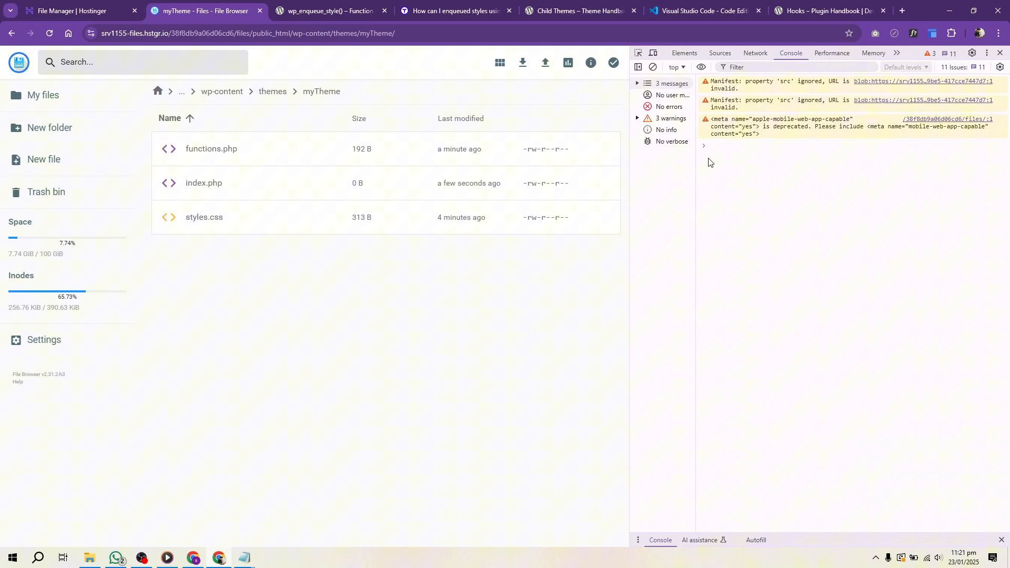
Archive the myTheme folder as a zip, then download myTheme.zip
{"action": "right_click", "coordinate": [204, 217]}
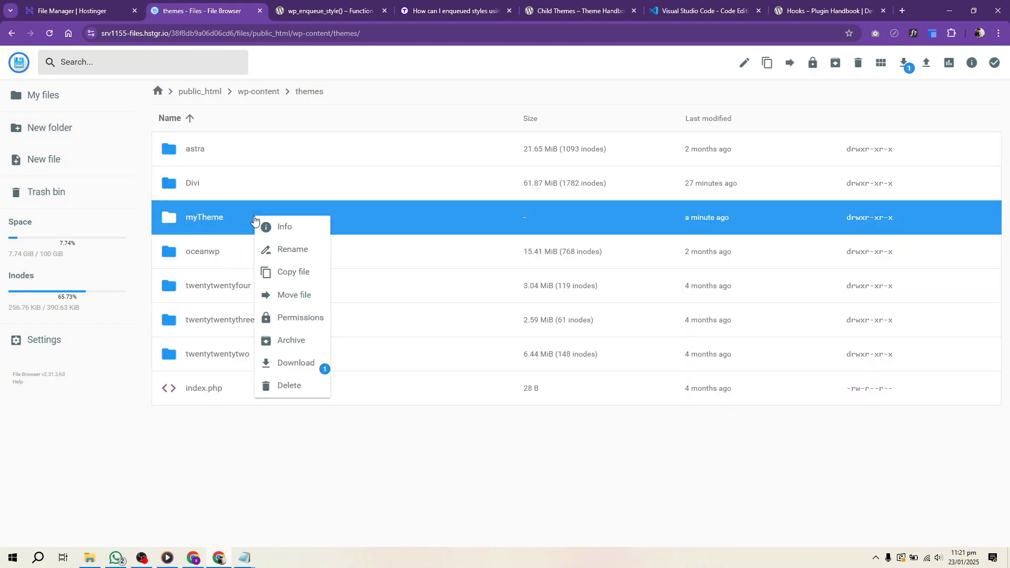
{"action": "left_click", "coordinate": [290, 341]}
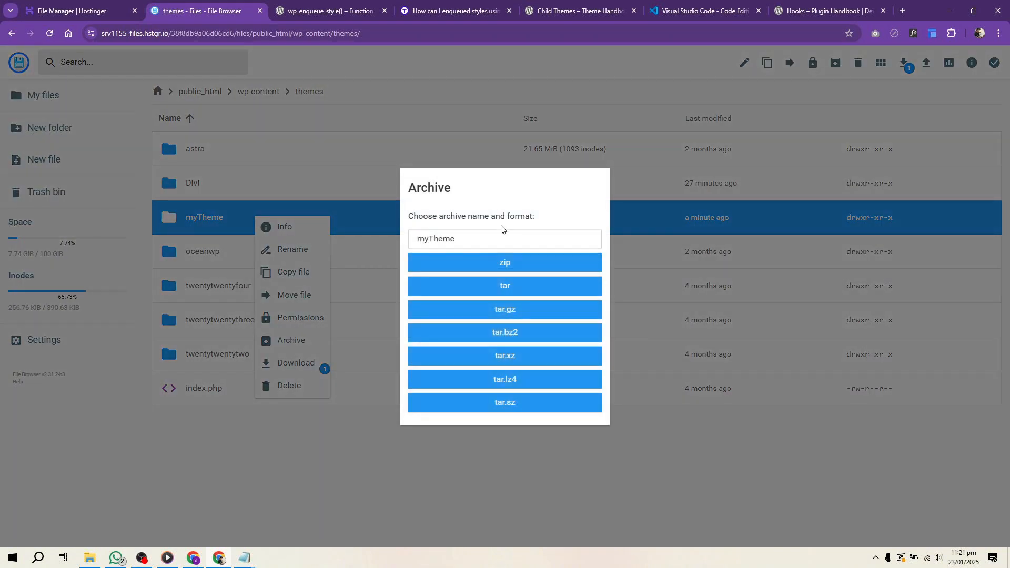
{"action": "left_click", "coordinate": [505, 263]}
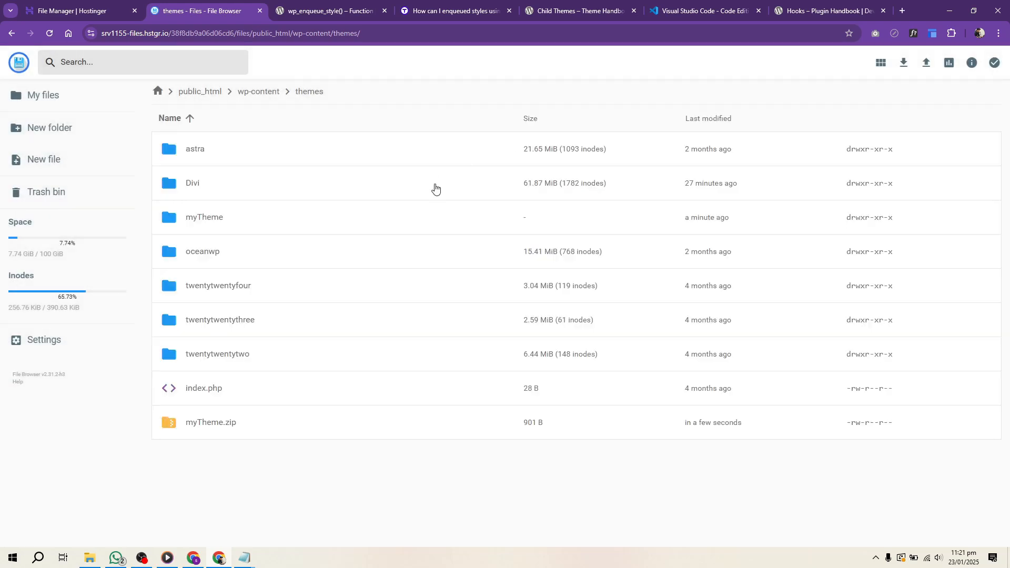
{"action": "mouse_move", "coordinate": [280, 429]}
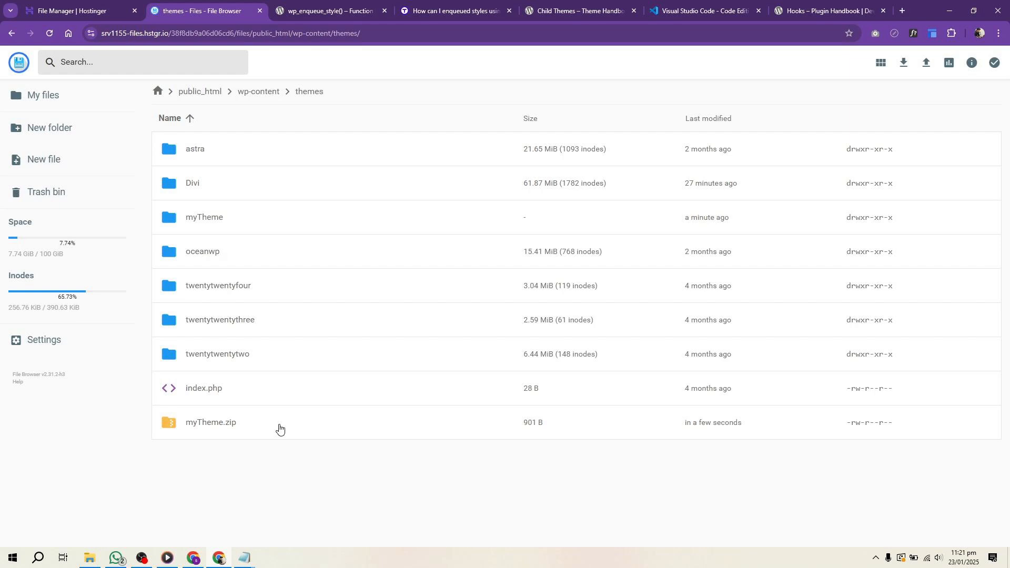
{"action": "right_click", "coordinate": [210, 422]}
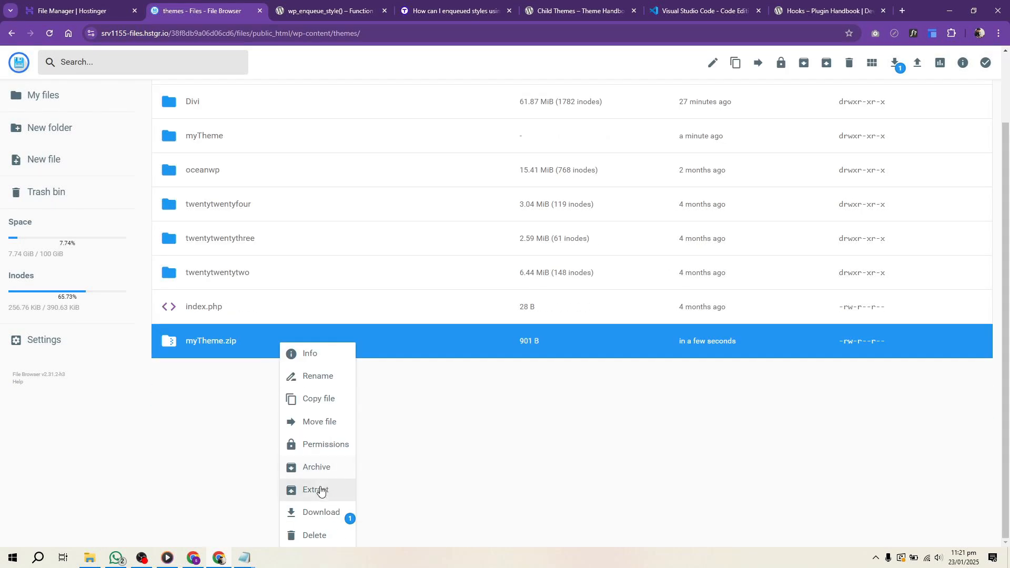
{"action": "mouse_move", "coordinate": [328, 516]}
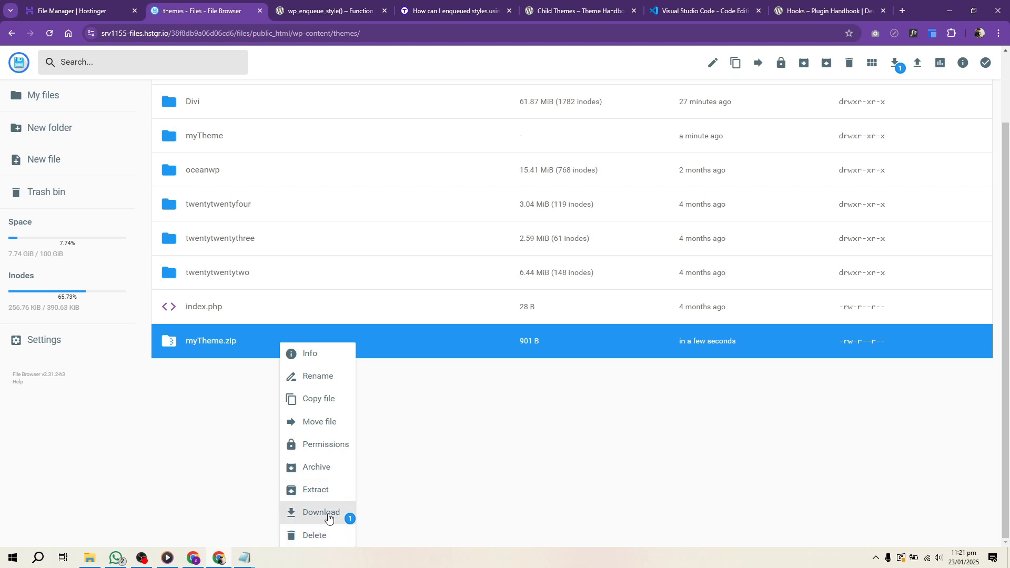
{"action": "left_click", "coordinate": [321, 512]}
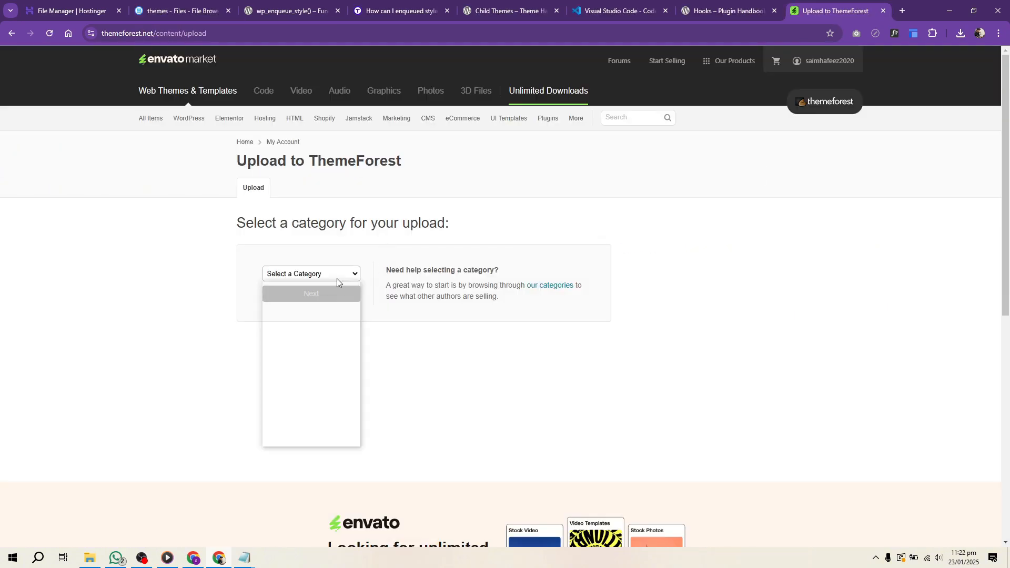
Choose the WordPress upload category and attach myTheme.zip to the item files
{"action": "left_click", "coordinate": [311, 283]}
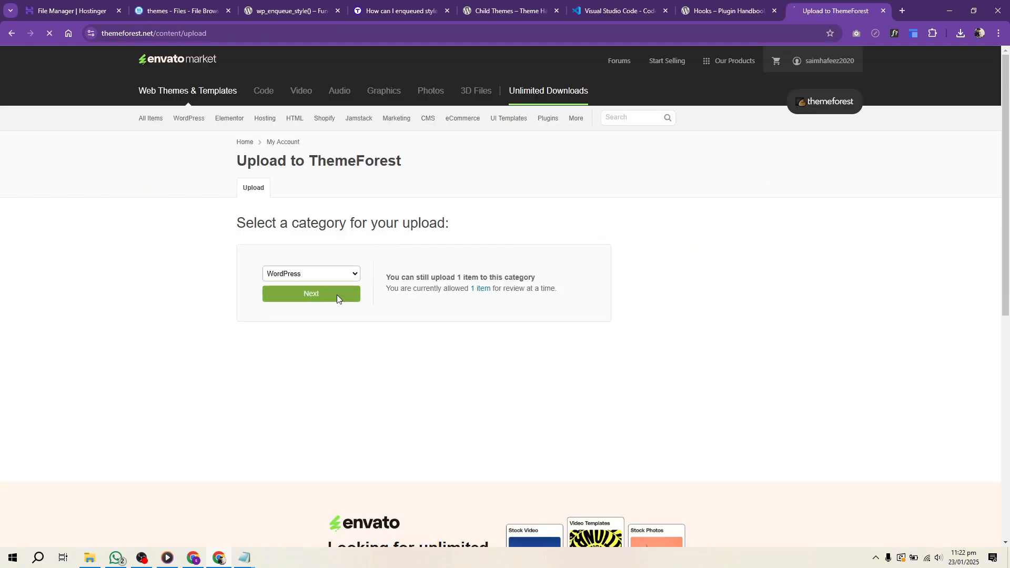
{"action": "left_click", "coordinate": [311, 293]}
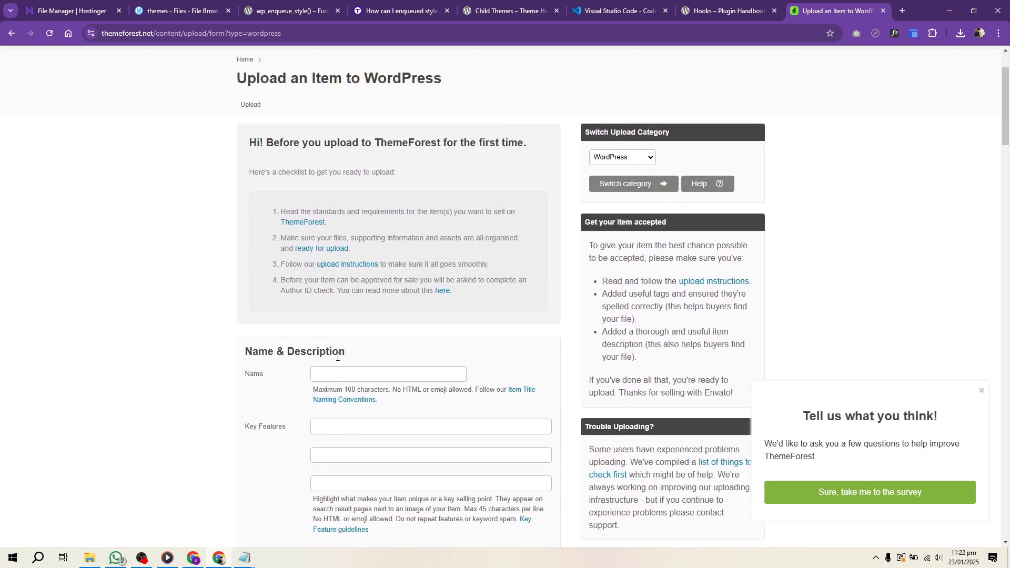
{"action": "scroll", "scroll_direction": "down", "scroll_amount": 3}
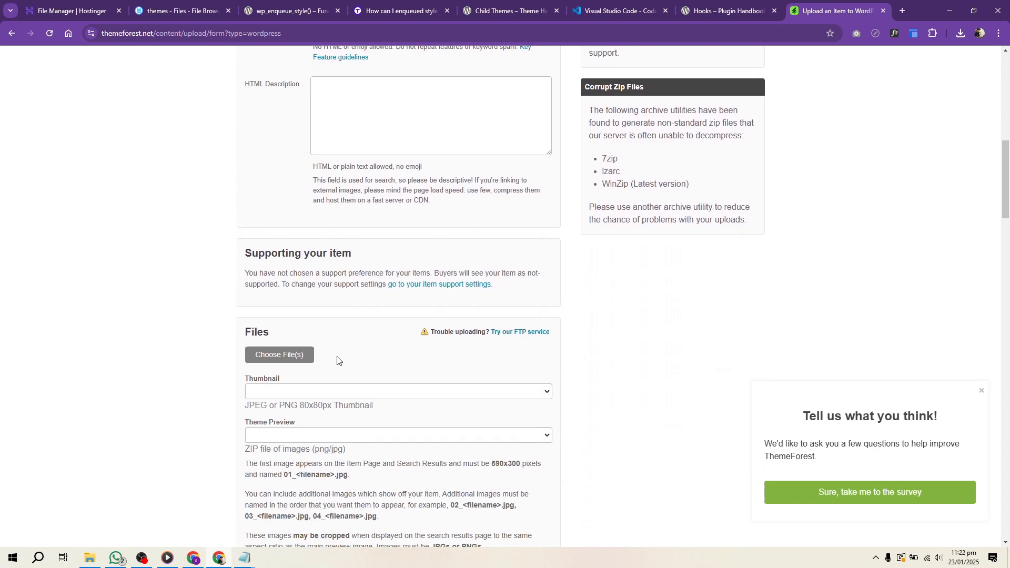
{"action": "left_click", "coordinate": [279, 354]}
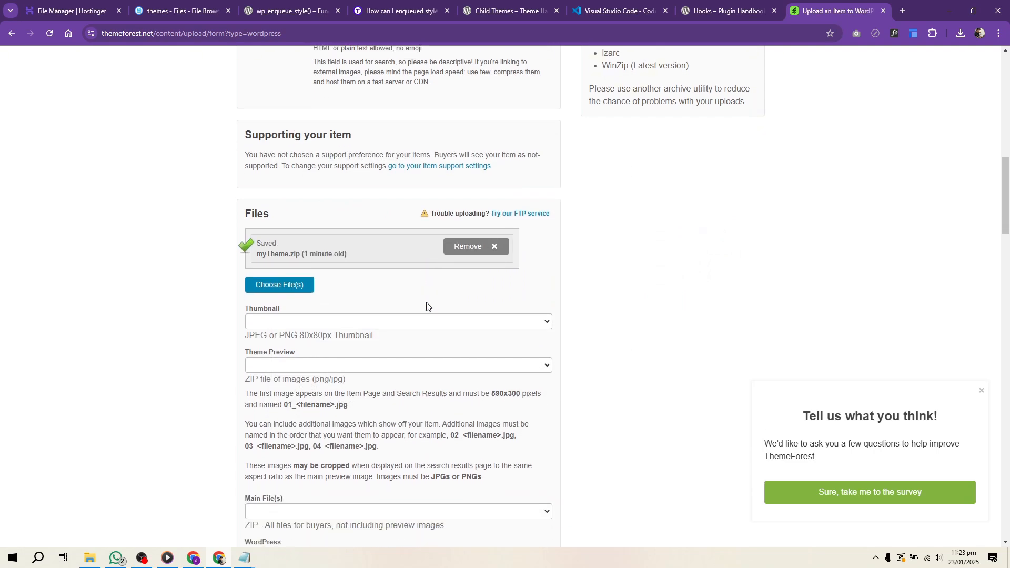
Scroll through the upload form down to pricing and reviewer comments
{"action": "scroll", "scroll_direction": "down", "scroll_amount": 3}
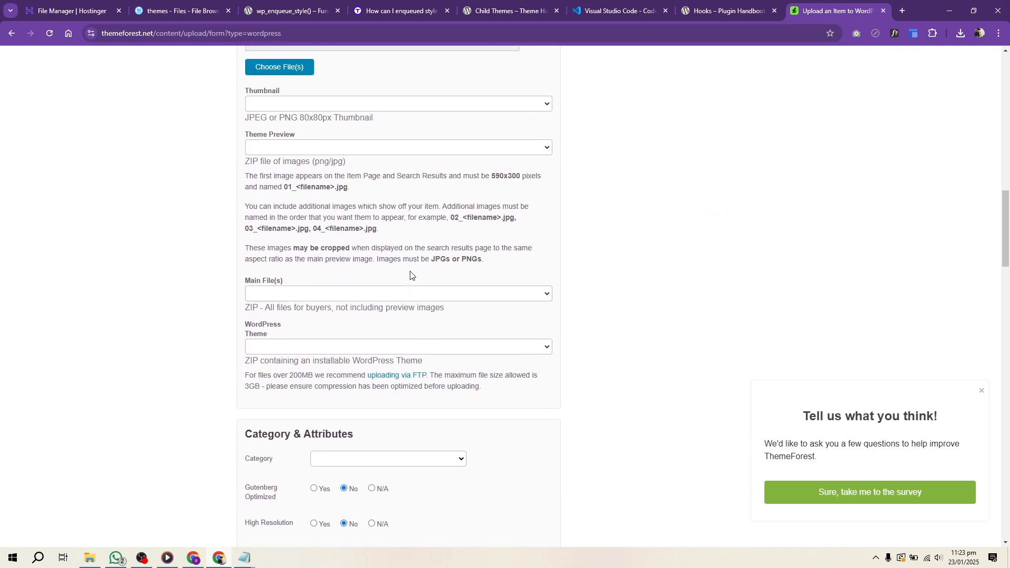
{"action": "scroll", "scroll_direction": "down", "scroll_amount": 3}
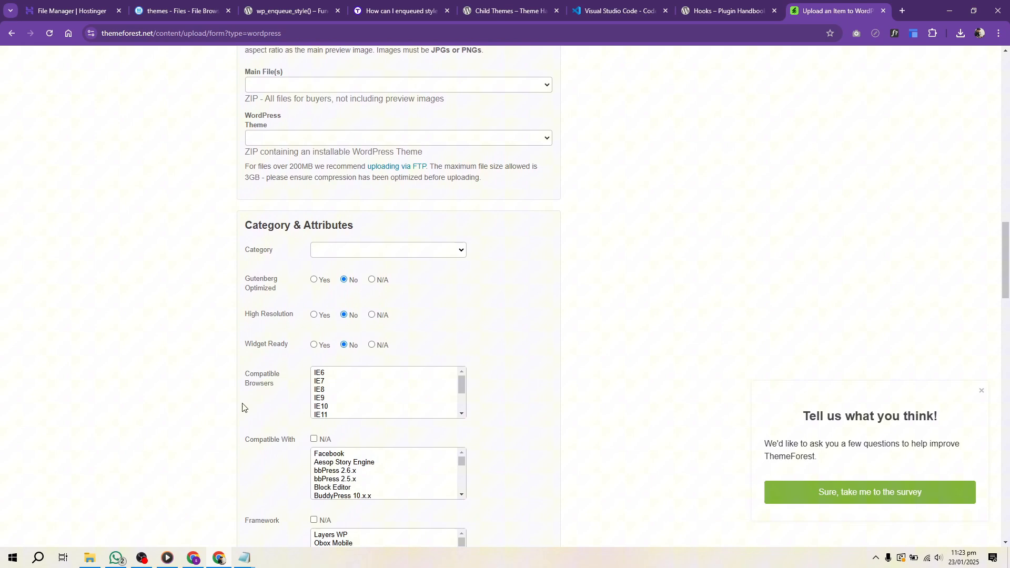
{"action": "mouse_move", "coordinate": [894, 155]}
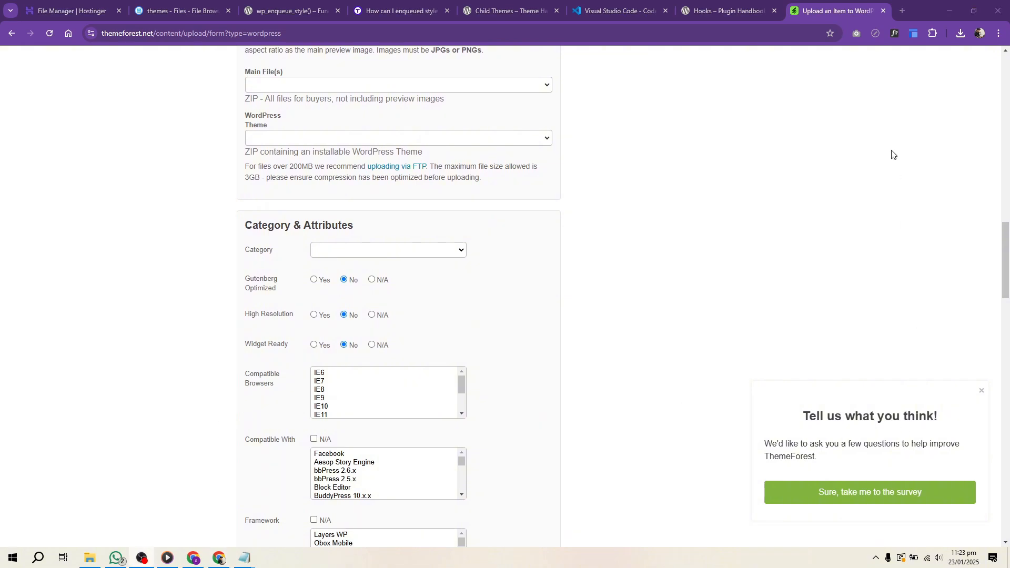
{"action": "scroll", "scroll_direction": "down", "scroll_amount": 3}
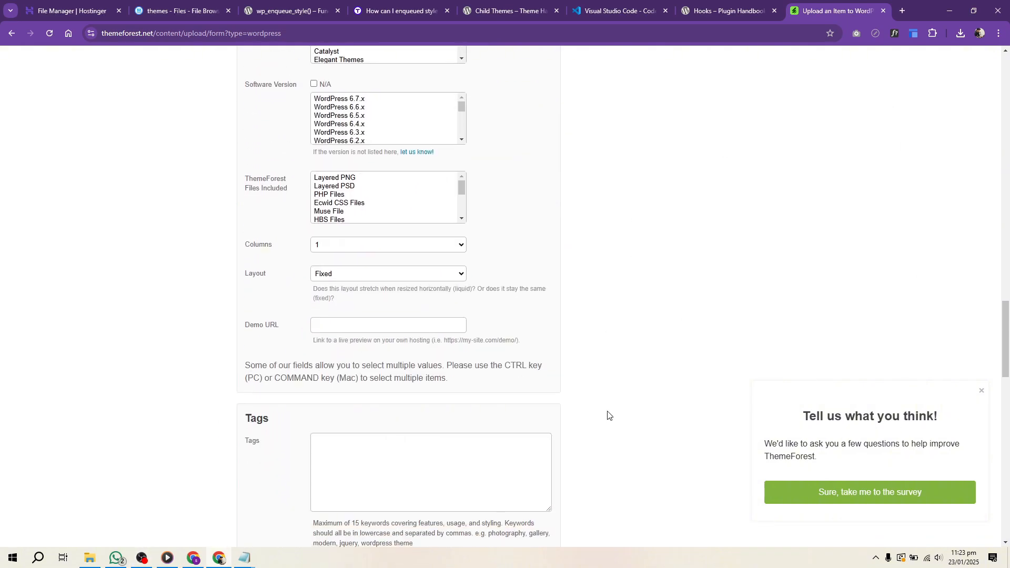
{"action": "scroll", "scroll_direction": "down", "scroll_amount": 3}
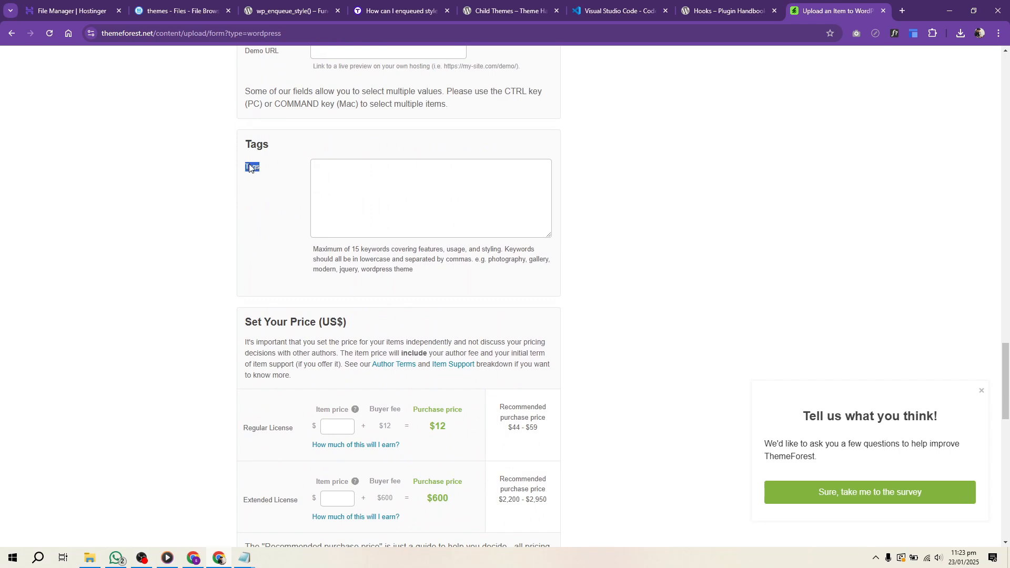
{"action": "scroll", "scroll_direction": "down", "scroll_amount": 3}
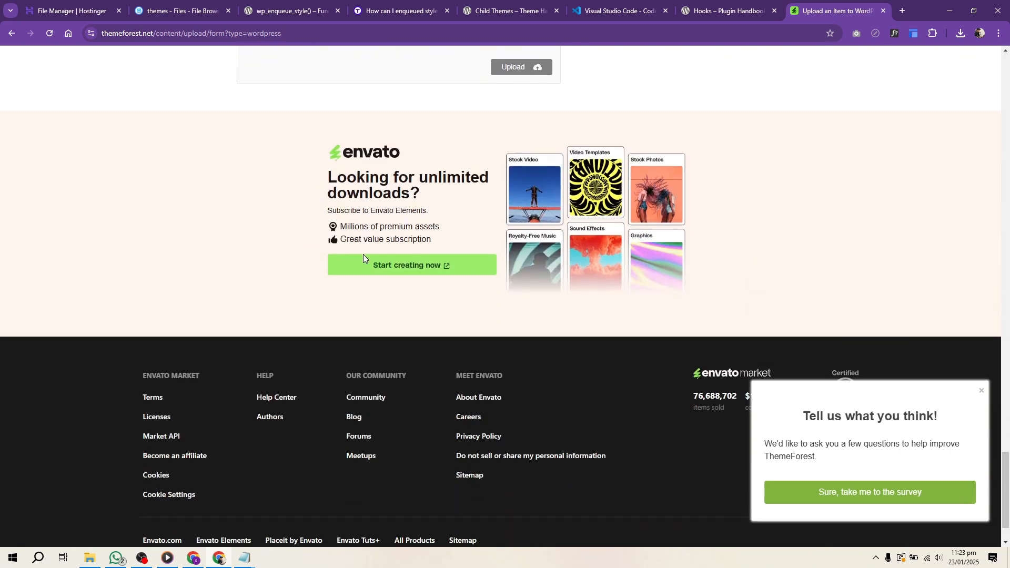
{"action": "scroll", "scroll_direction": "up", "scroll_amount": 3}
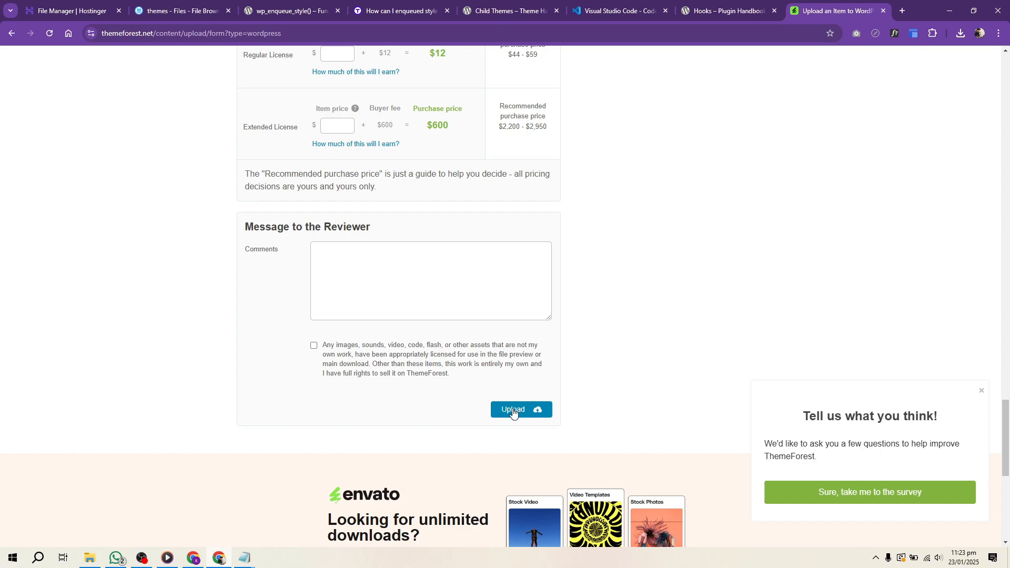
{"action": "scroll", "scroll_direction": "up", "scroll_amount": 3}
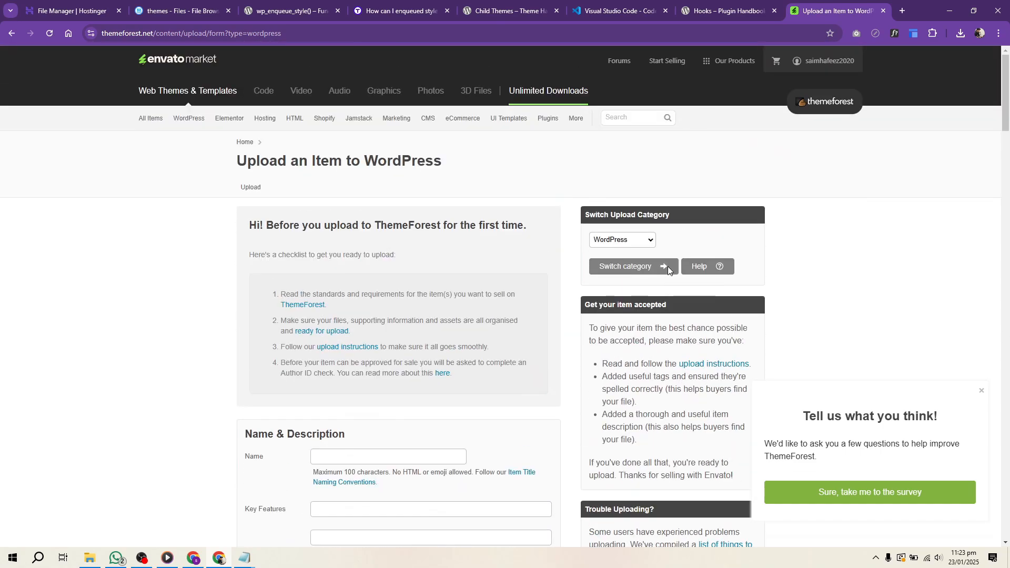
{"action": "mouse_move", "coordinate": [453, 166]}
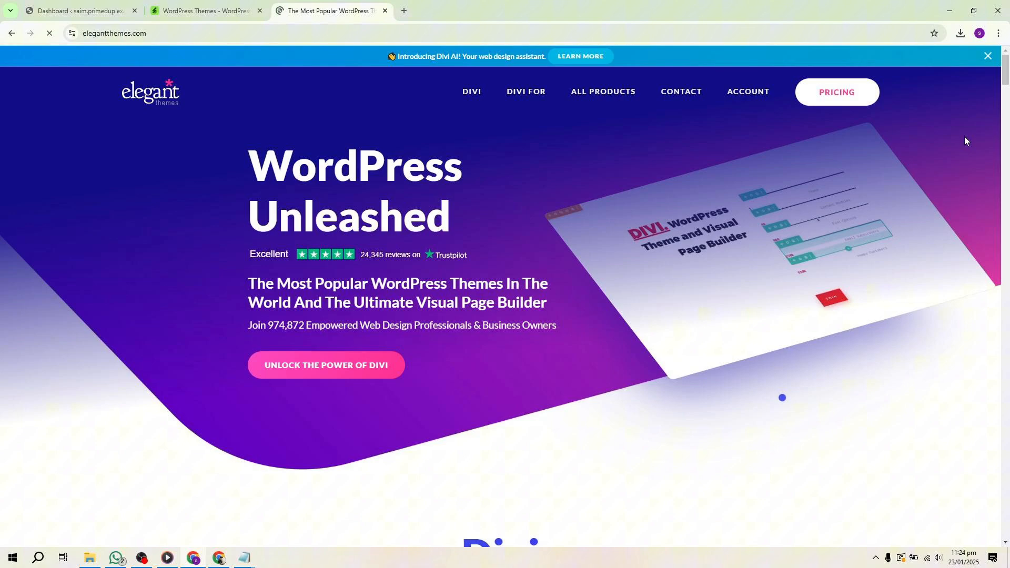
{"action": "scroll", "scroll_direction": "down", "scroll_amount": 3}
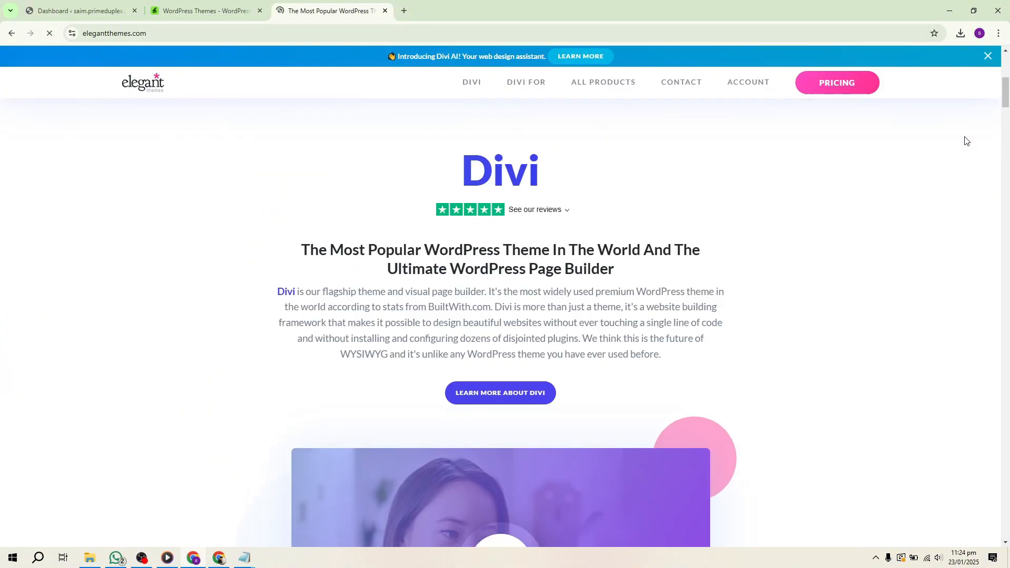
{"action": "scroll", "scroll_direction": "up", "scroll_amount": 3}
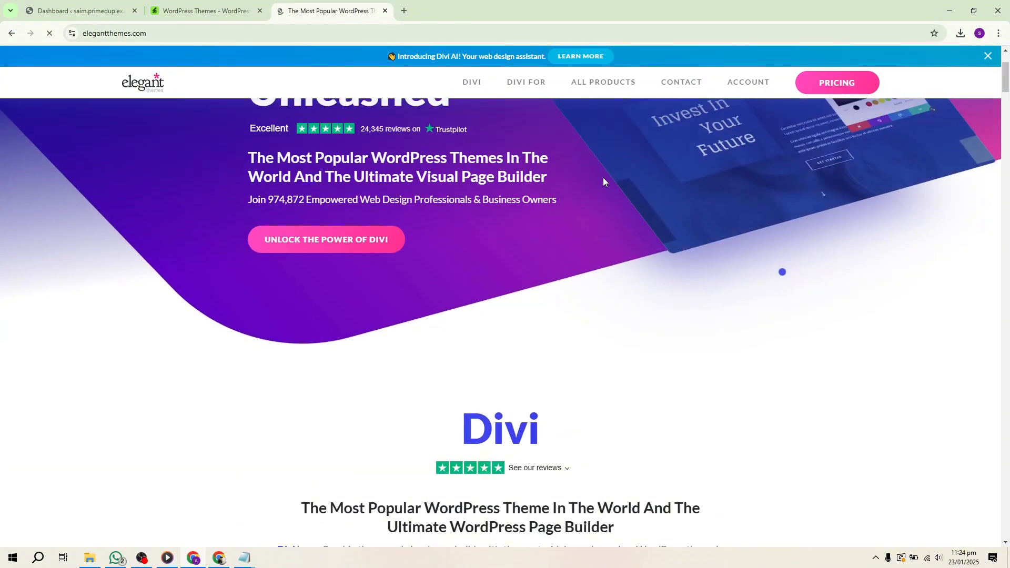